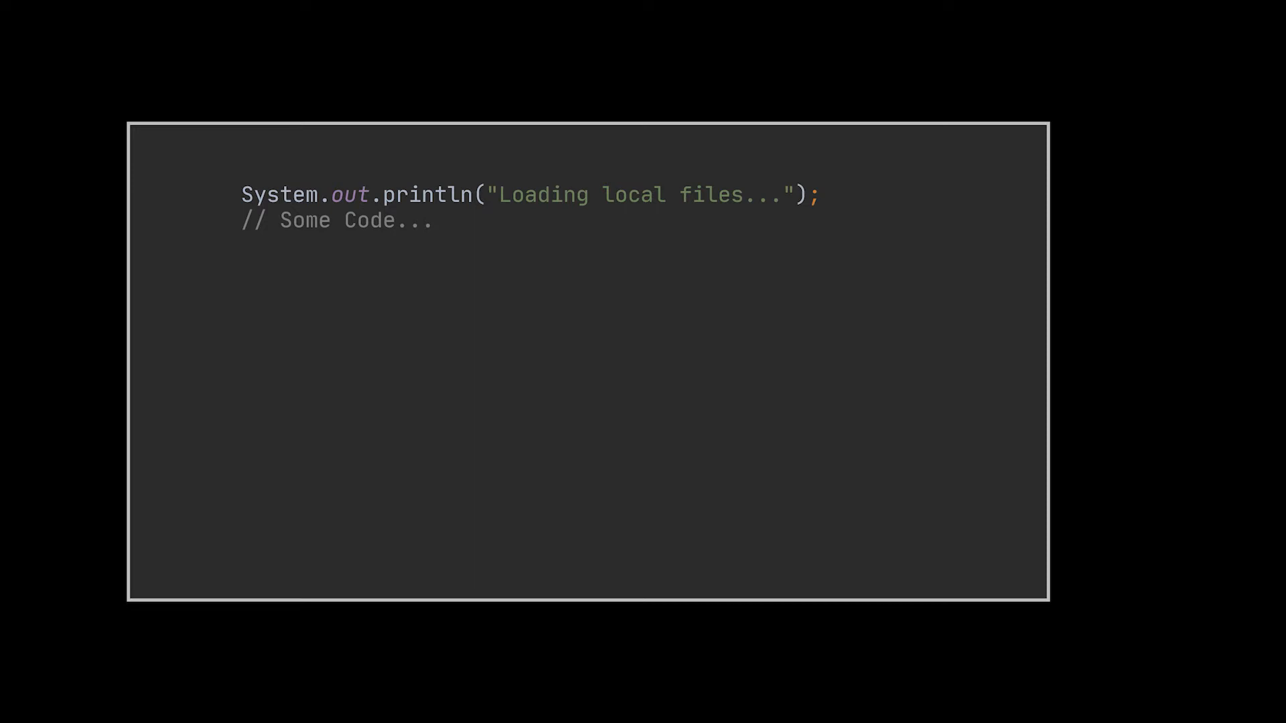
pyautogui.write('System.out.println("Creating needed objects...");')
pyautogui.write('// Some Code...')
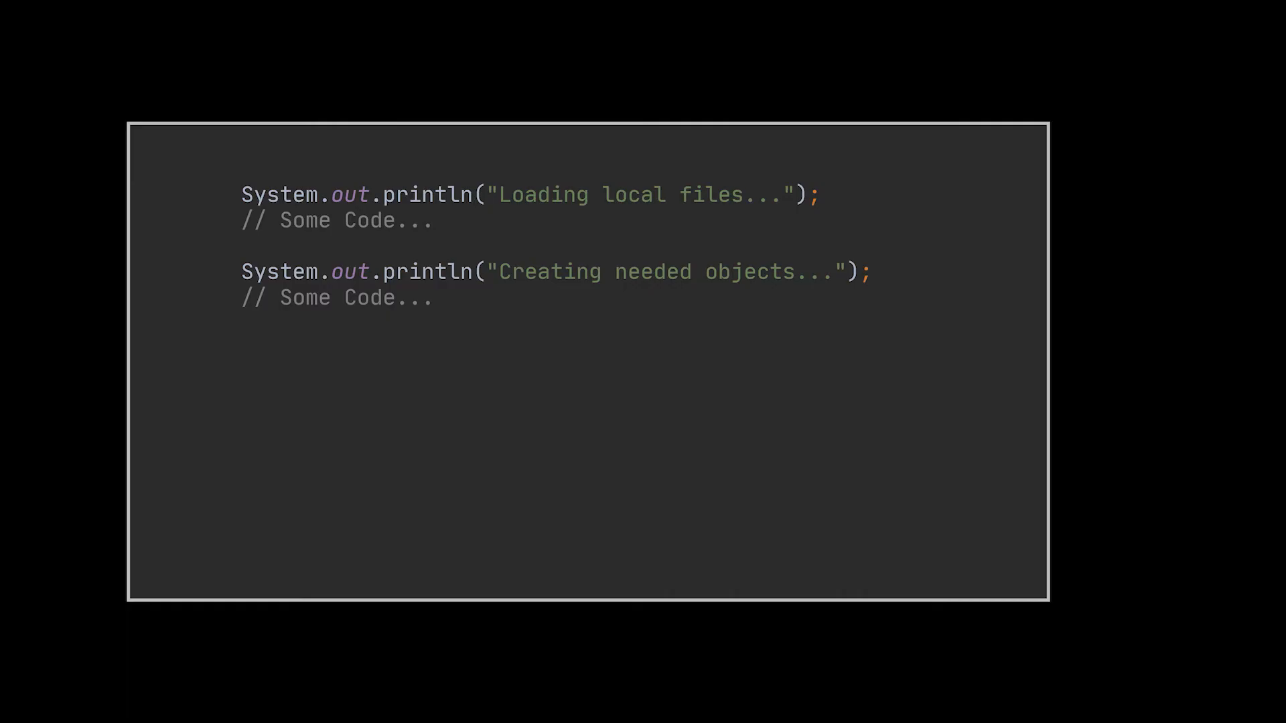
pyautogui.write('System.out.println("Downloading sounds and videos...");')
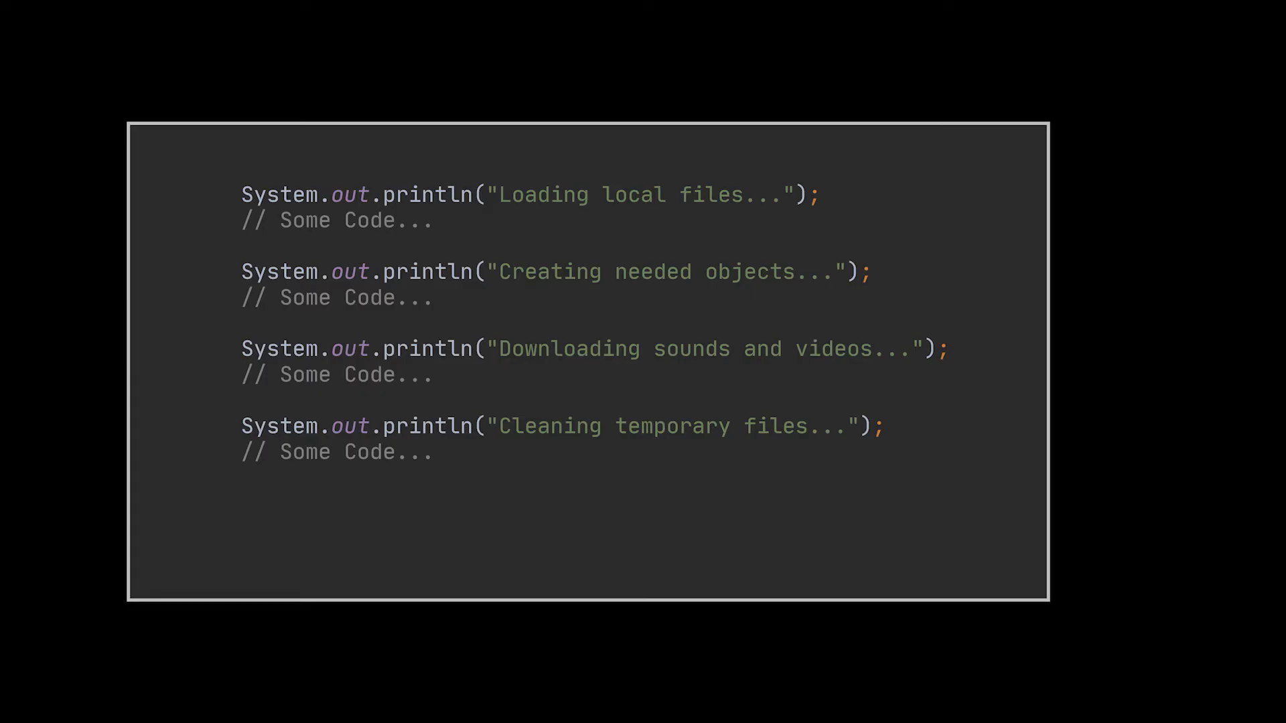
pyautogui.write('System.out.println("Loading saved profiles...");')
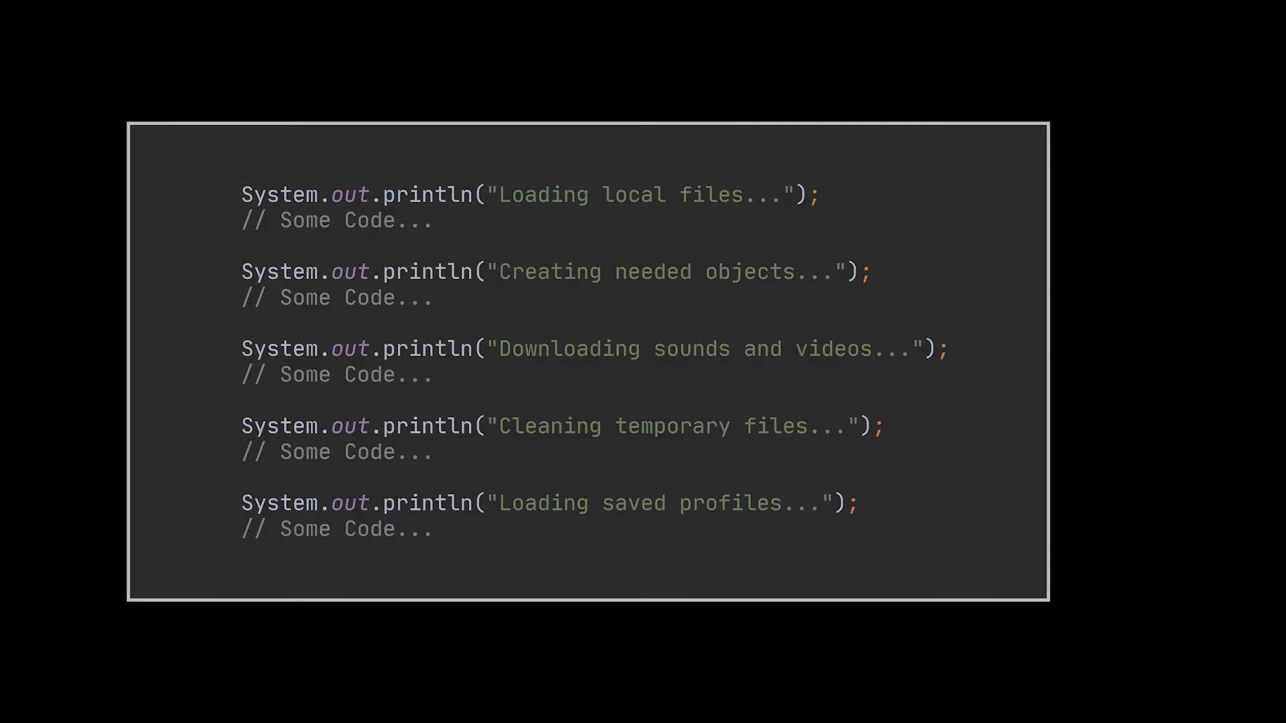